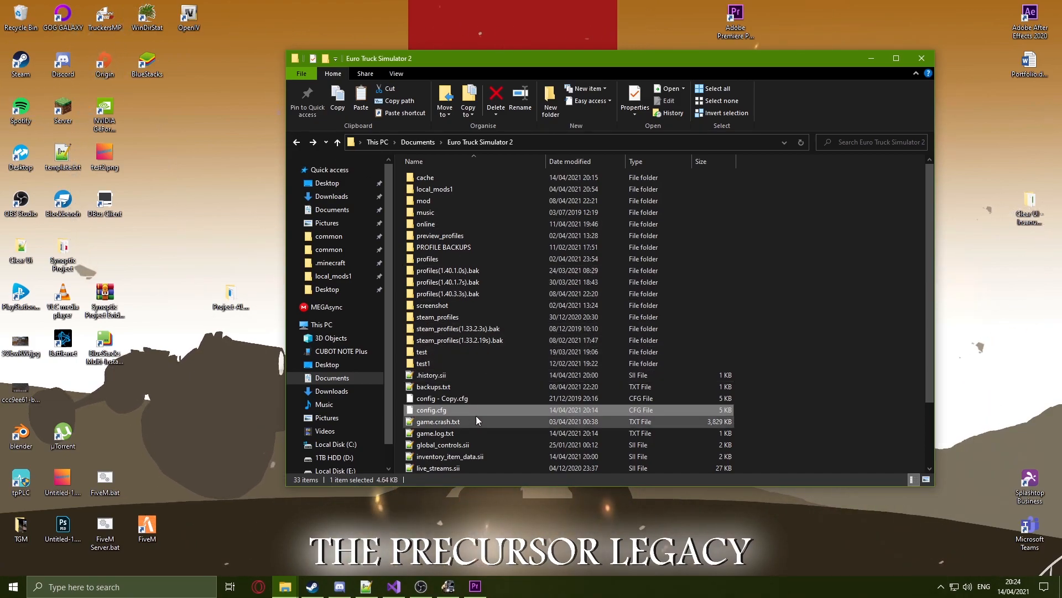
mouse_move(429, 410)
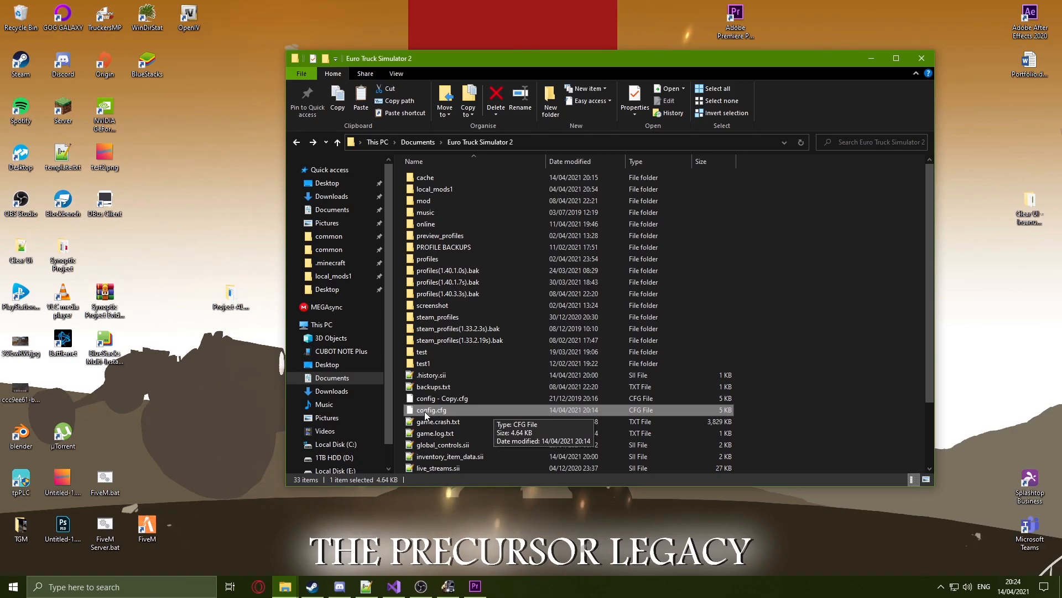
Search config.cfg for '_save_f', then open the Scania neon mod's UK truck download link in Discord
double_click(431, 410)
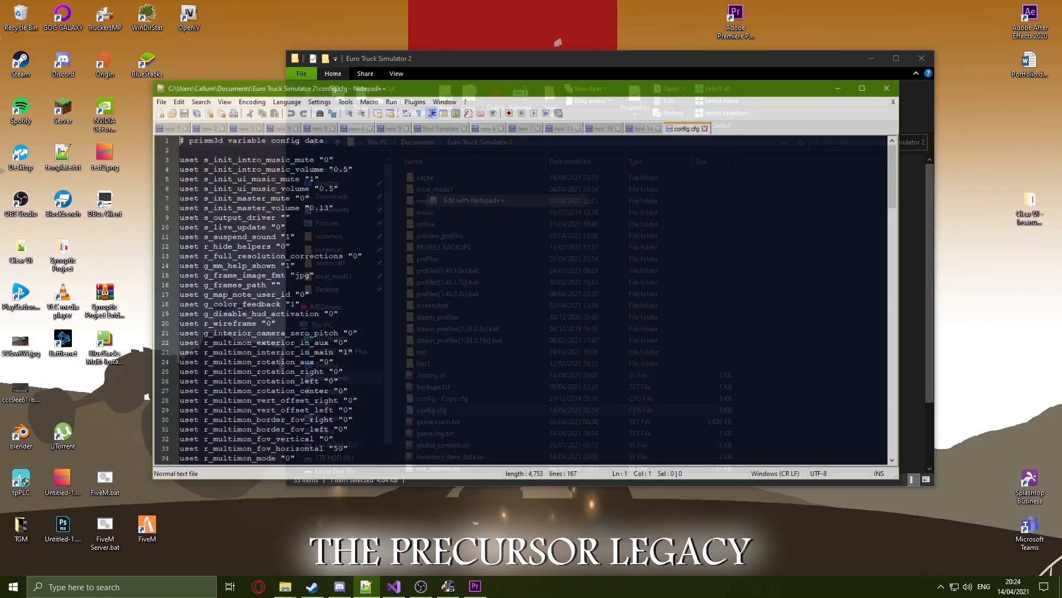
key(ctrl+f)
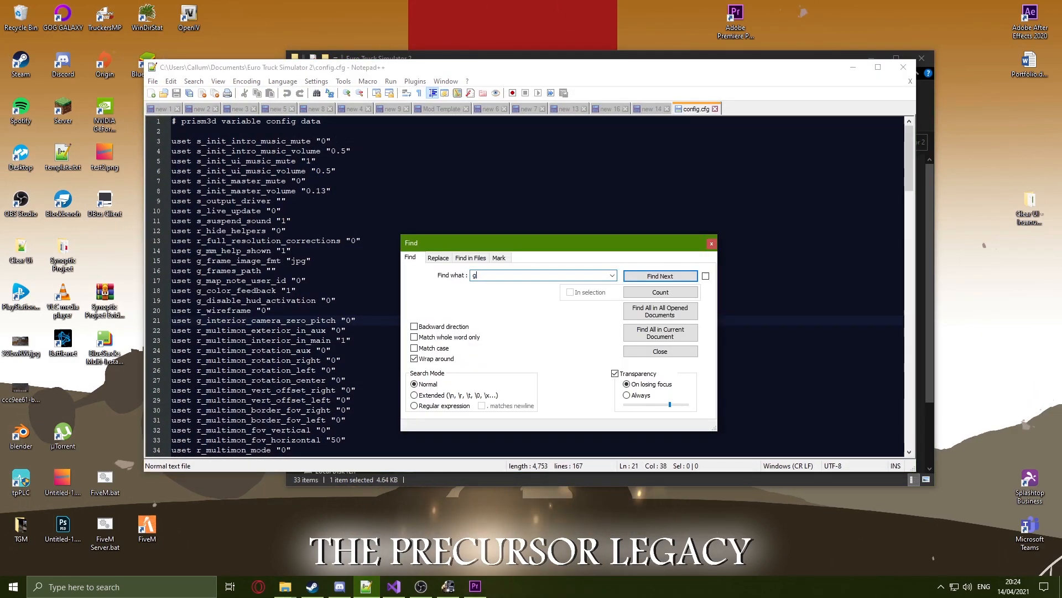
text(_save_f)
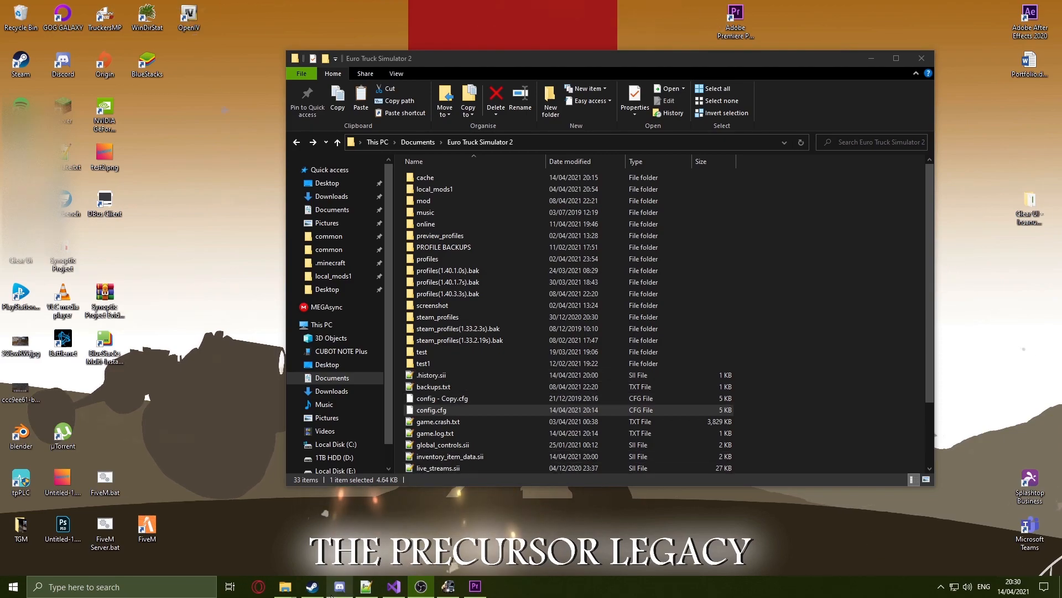
click(338, 585)
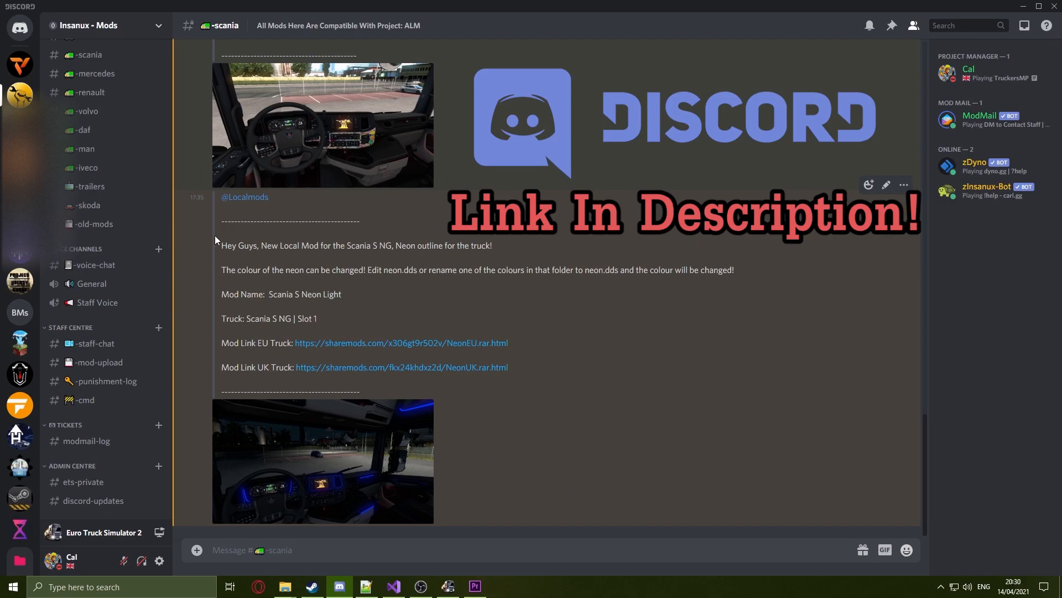
mouse_move(432, 327)
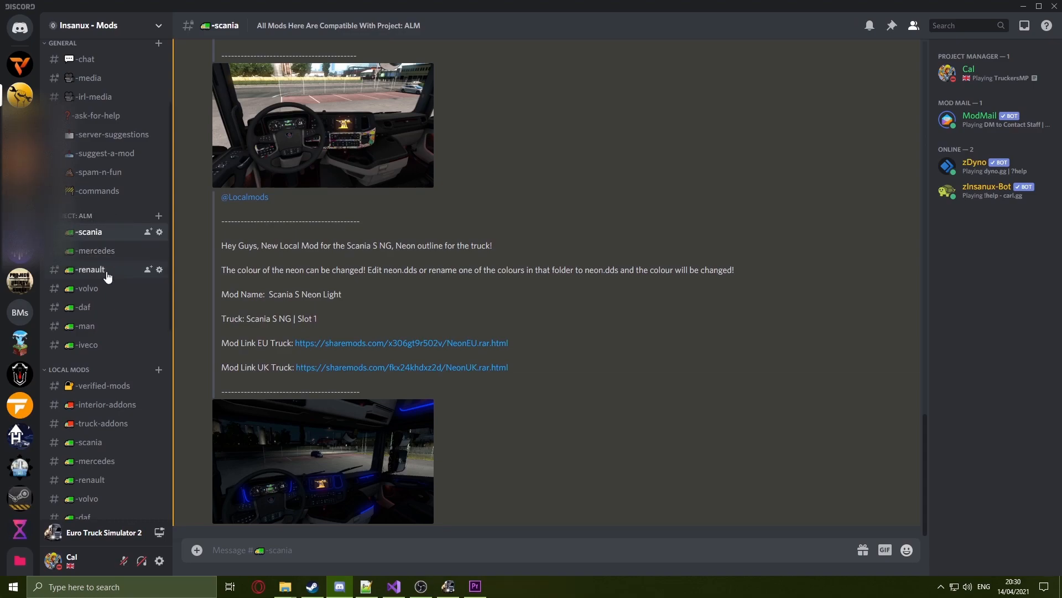
mouse_move(87, 344)
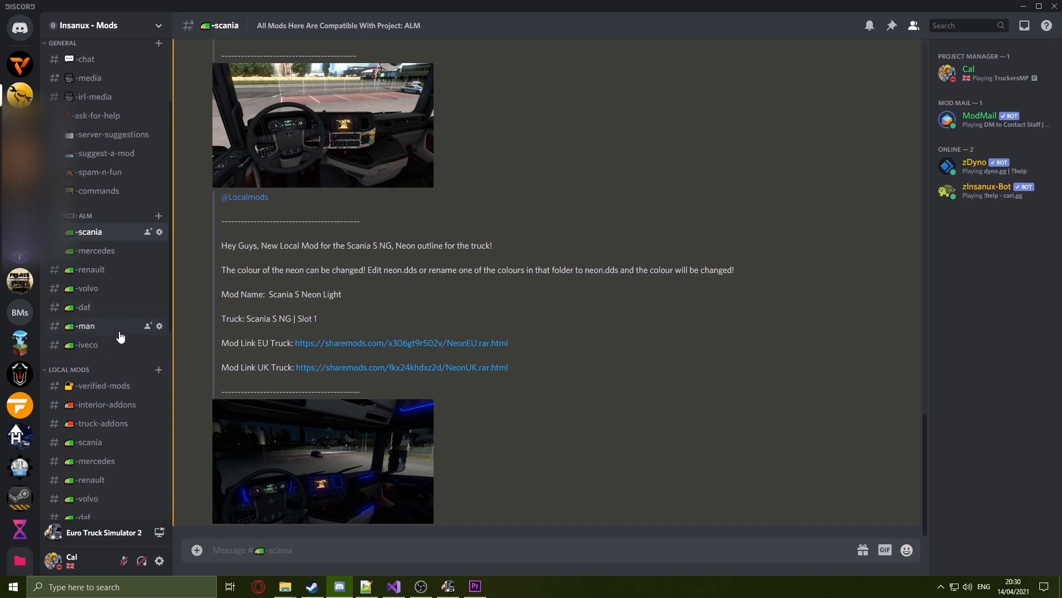
mouse_move(120, 312)
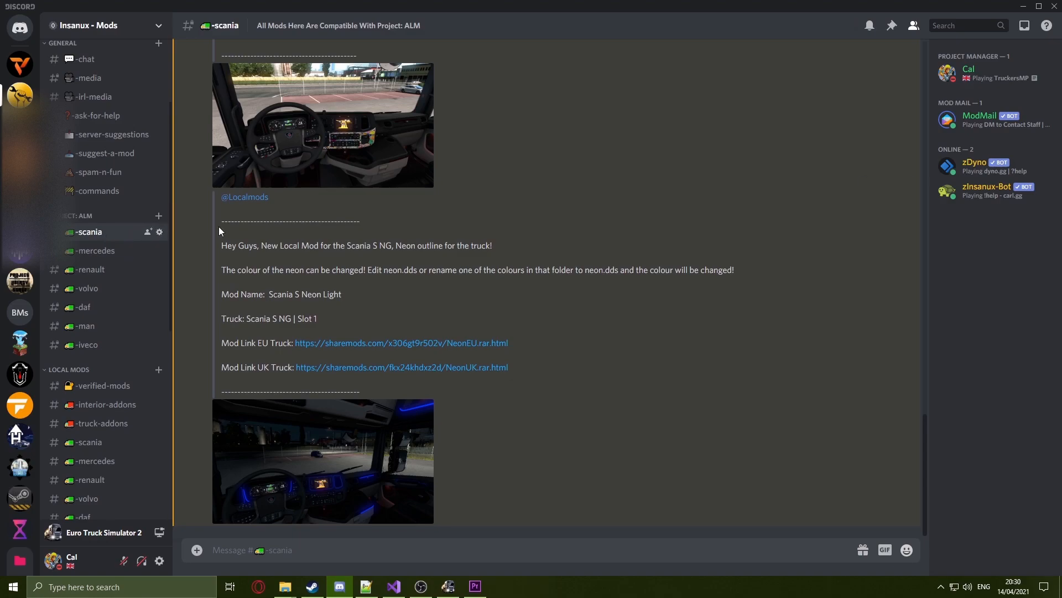
mouse_move(646, 298)
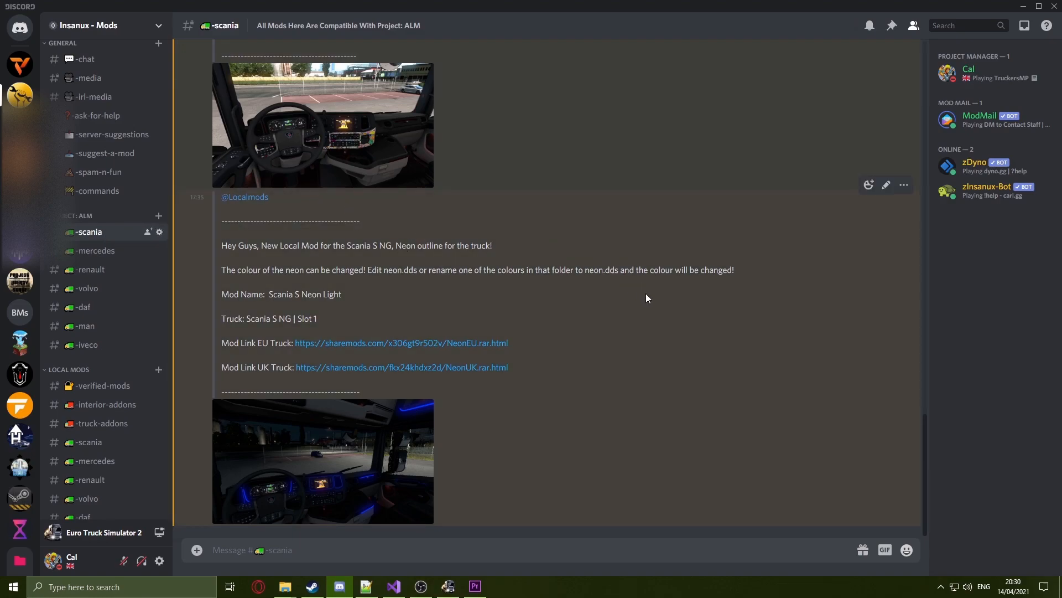
mouse_move(400, 367)
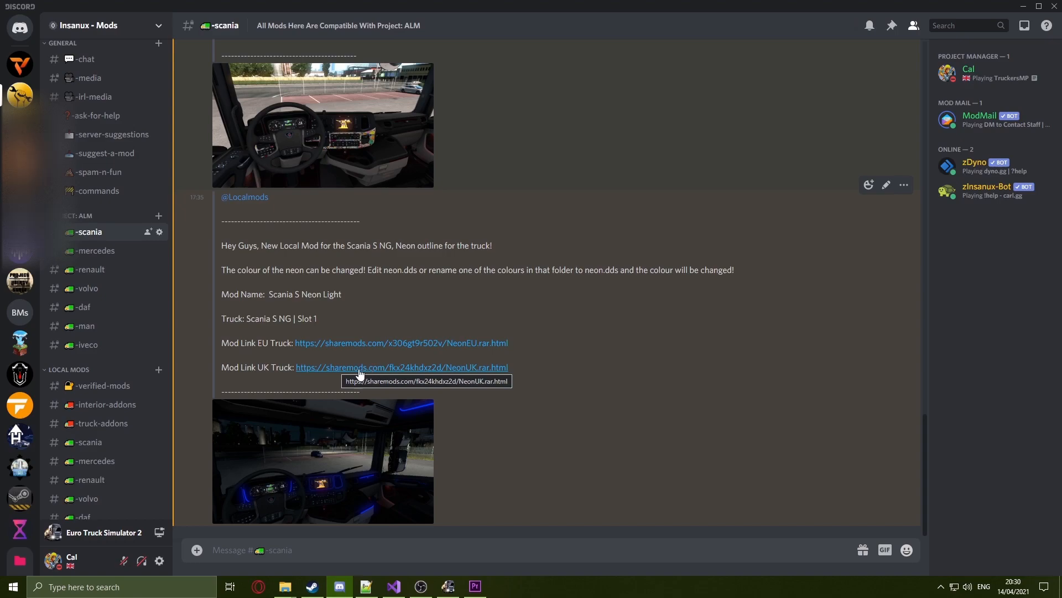
mouse_move(672, 254)
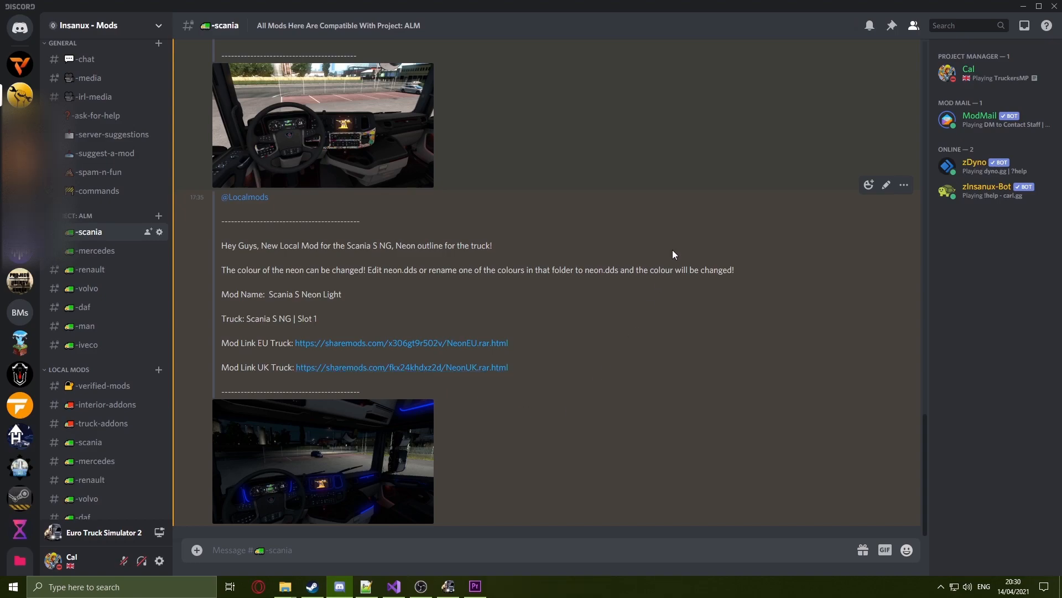
click(402, 366)
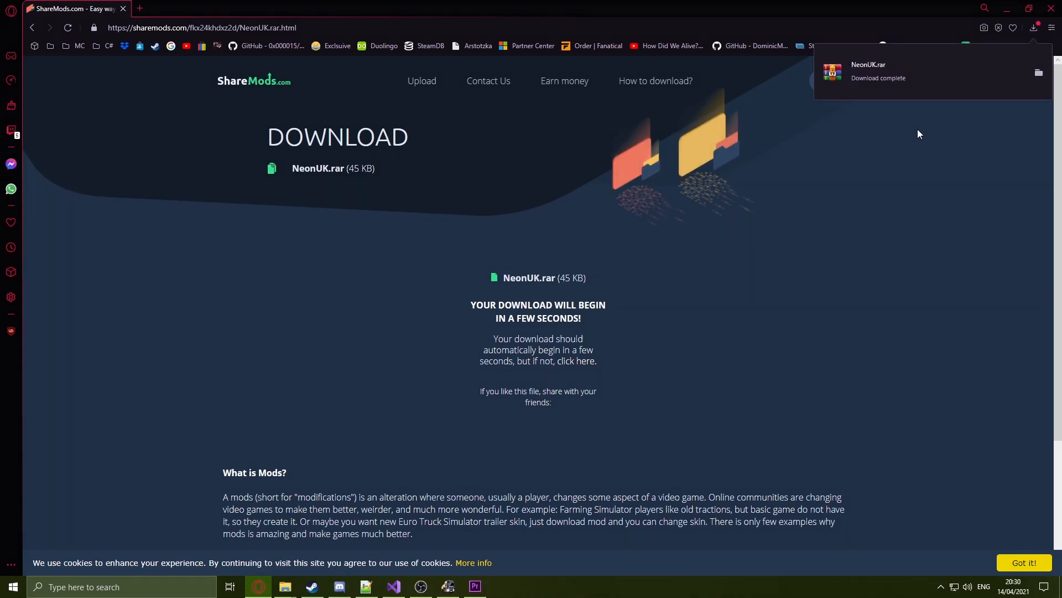
Open the downloaded NeonUK.rar from the Downloads folder and minimise Discord
click(285, 591)
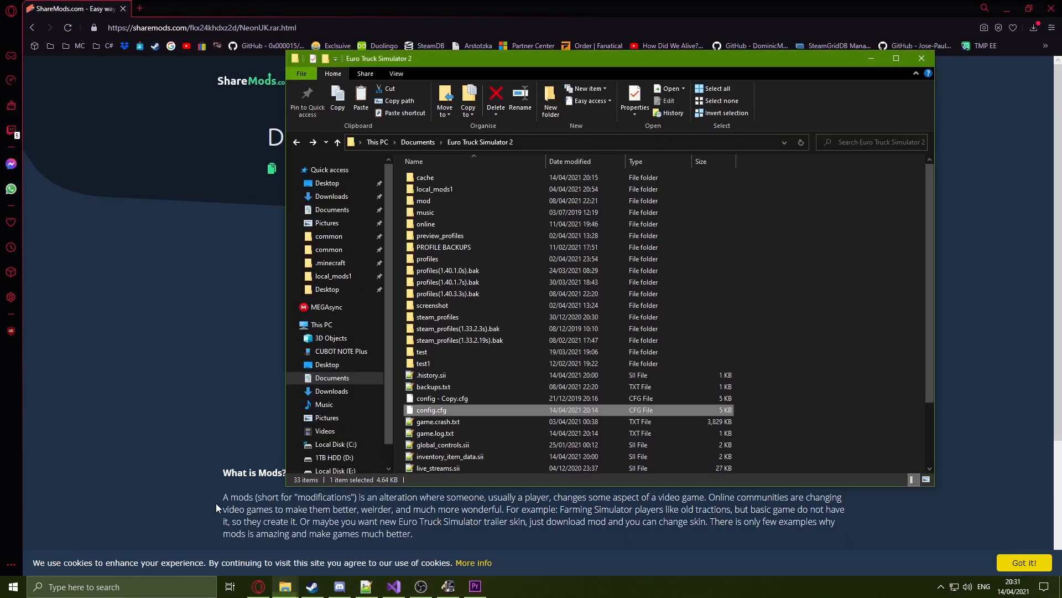
right_click(432, 193)
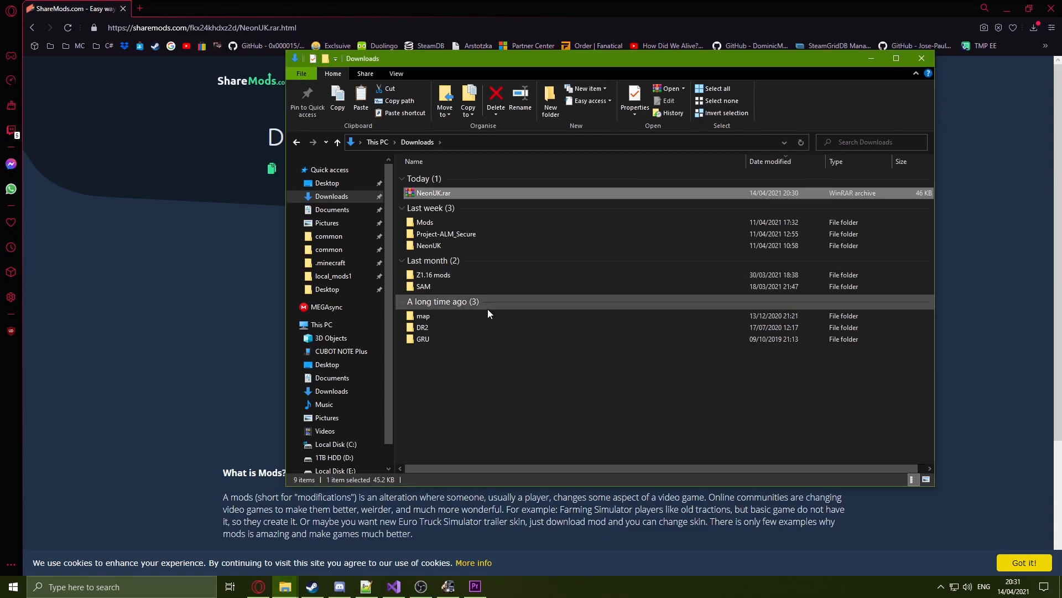
double_click(433, 193)
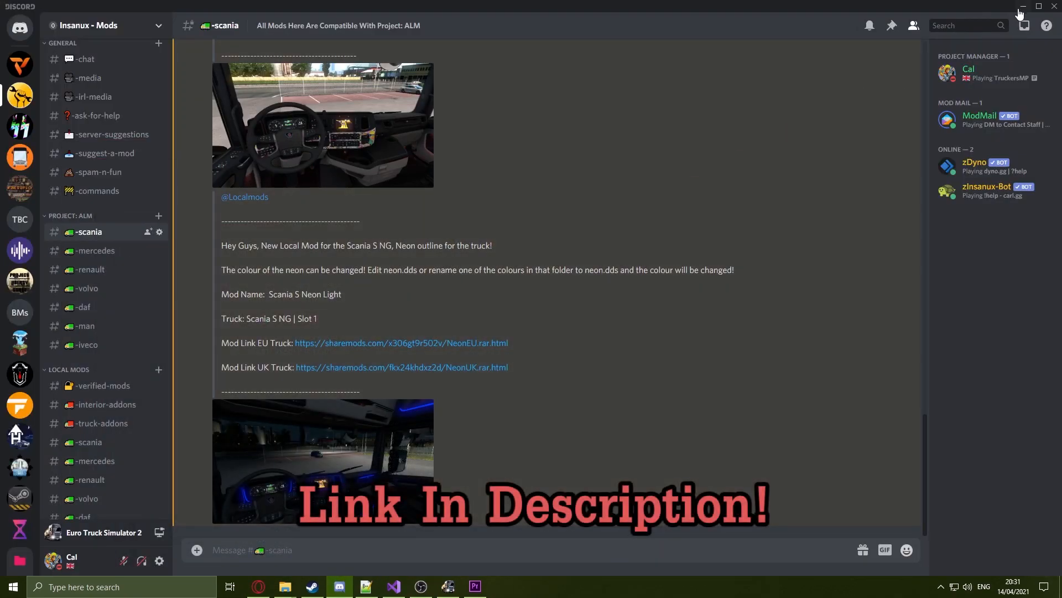
click(1023, 7)
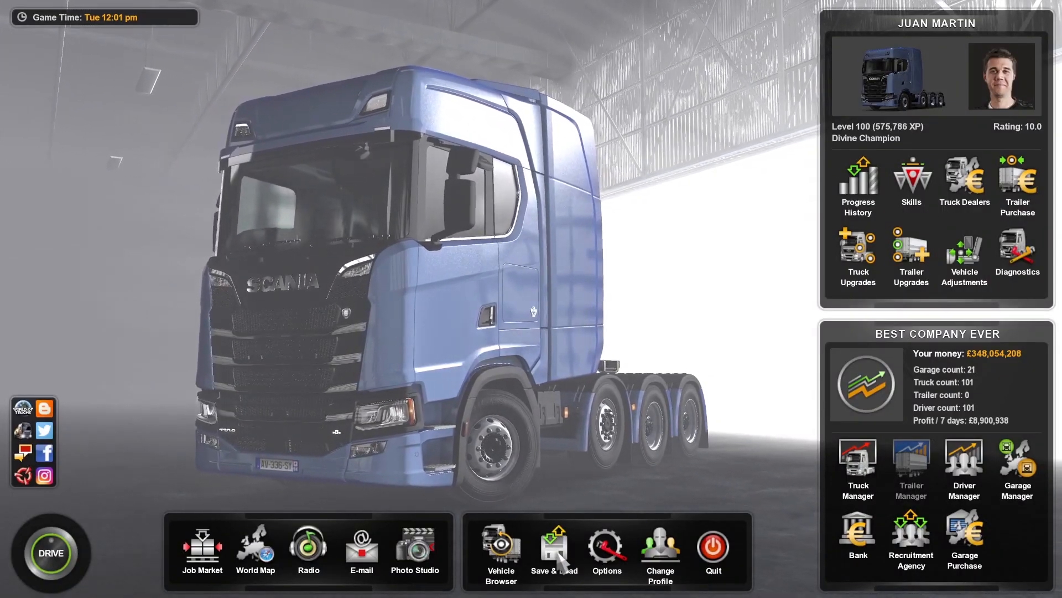
Overwrite the Modded save slot with the current game from Save & Load
click(554, 552)
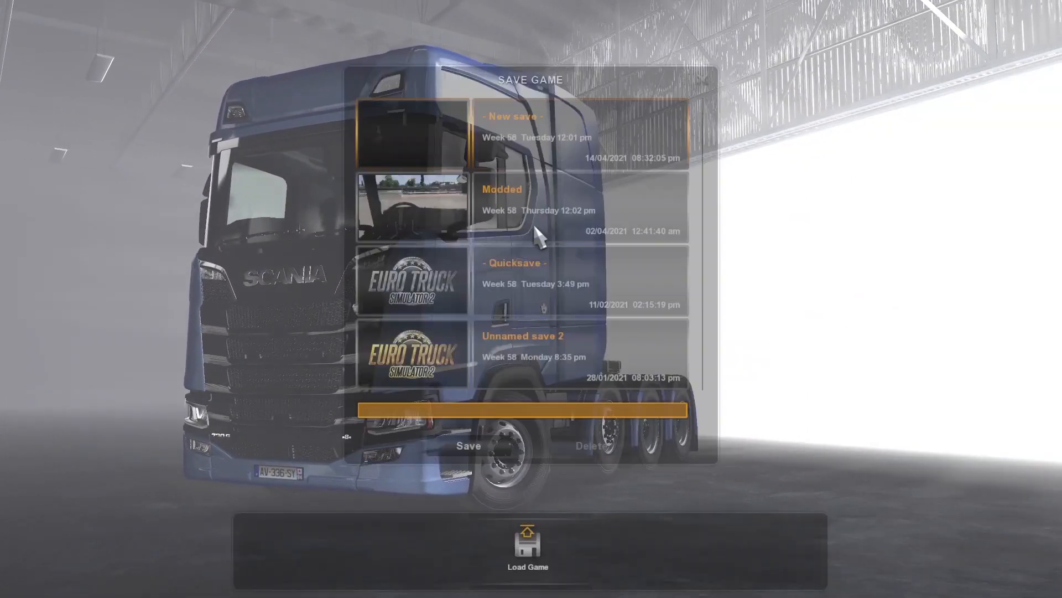
click(467, 447)
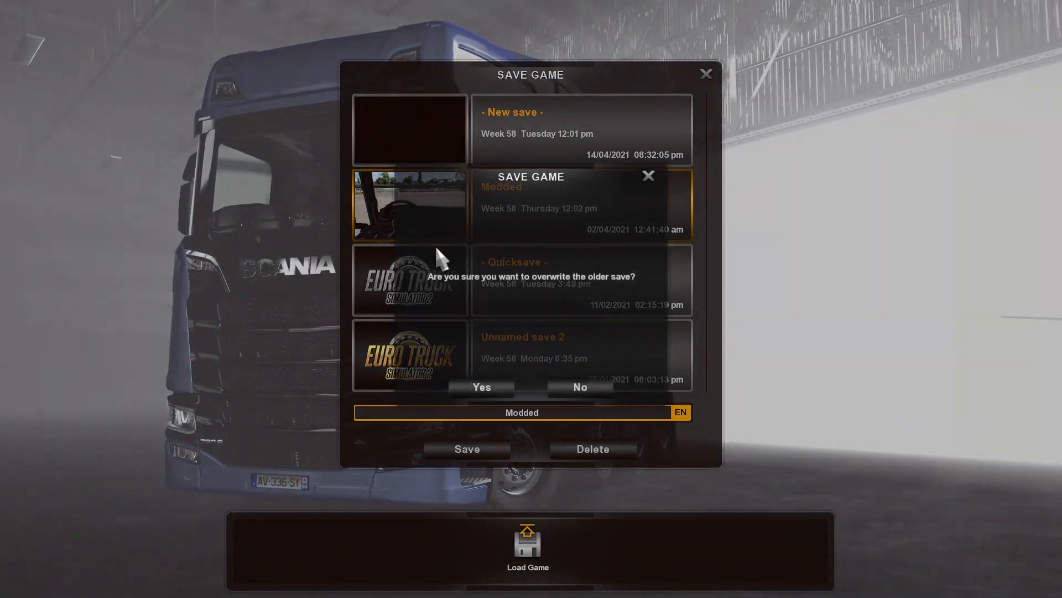
click(482, 387)
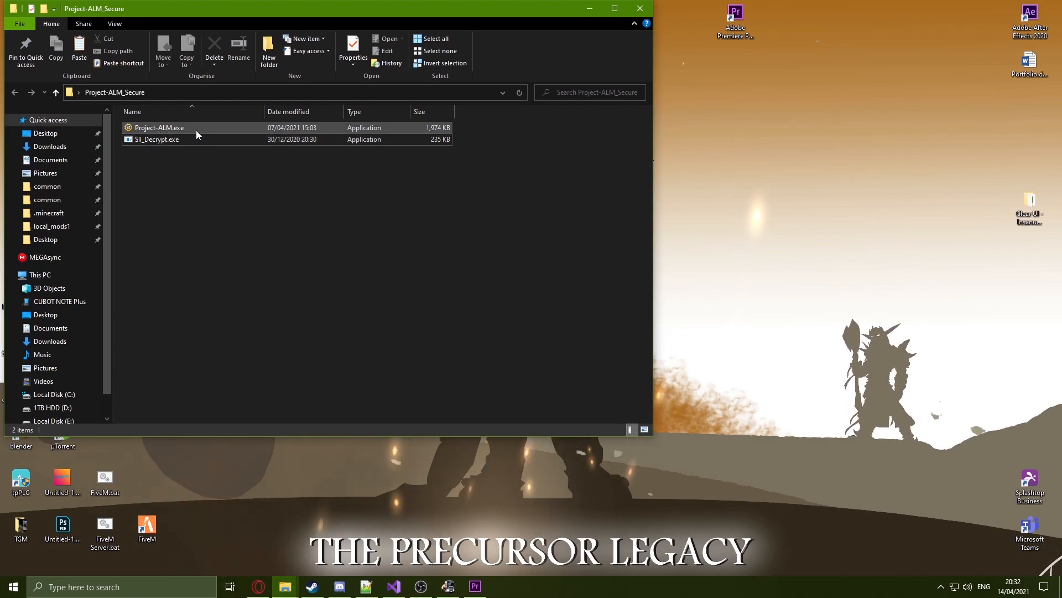
Launch Project-ALM.exe and load game.sii from profiles > profile > save > 2 under Add Mod
double_click(159, 128)
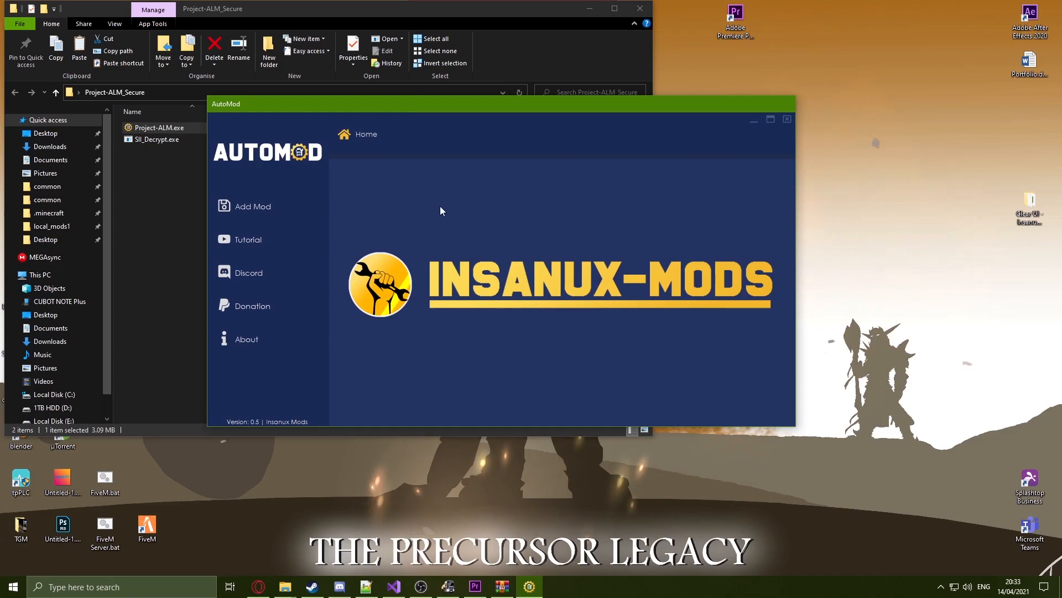
click(252, 205)
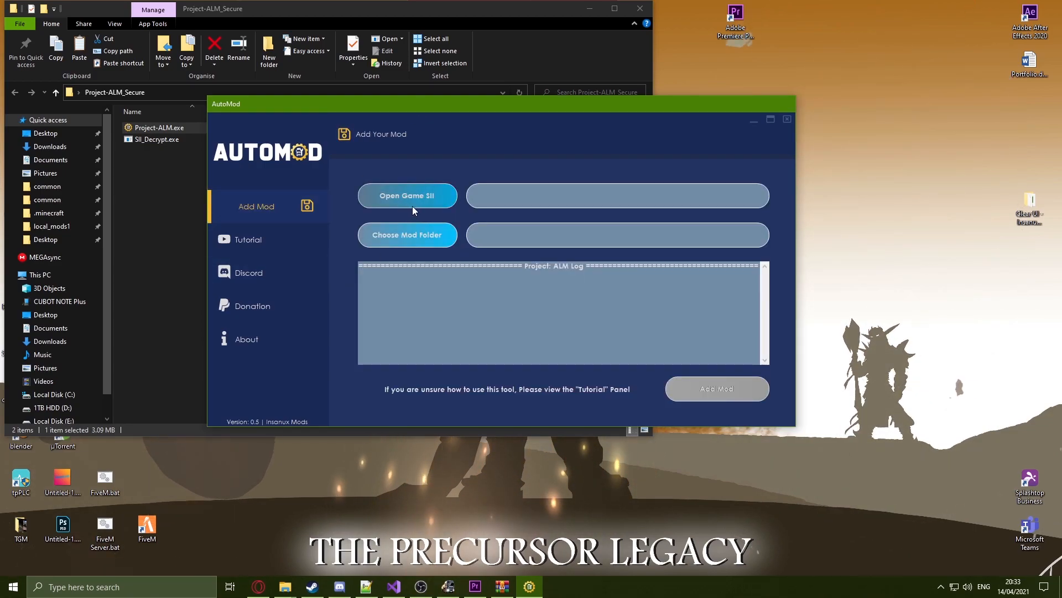
click(407, 195)
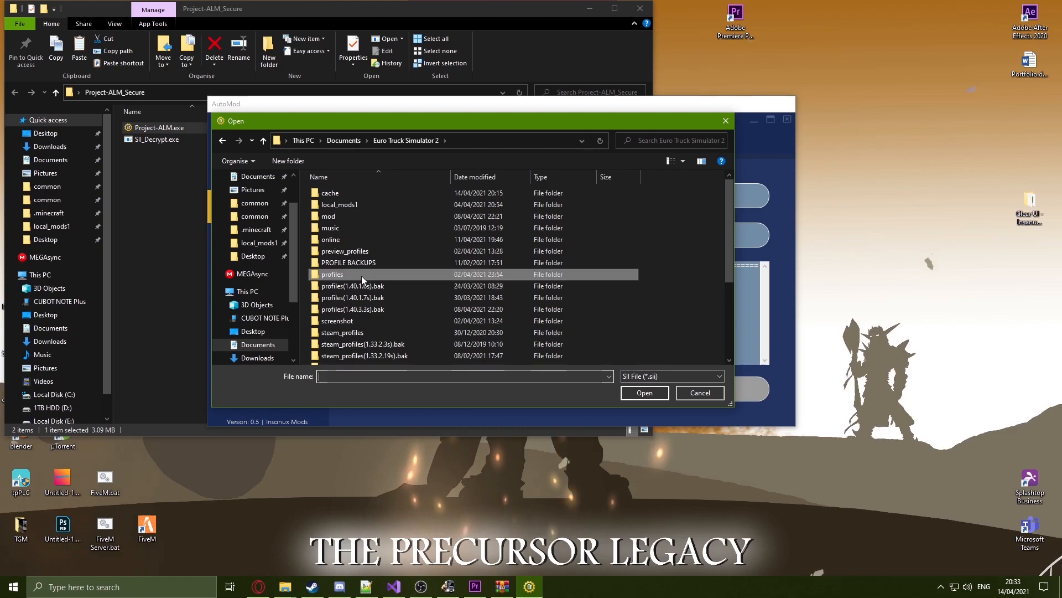
double_click(331, 275)
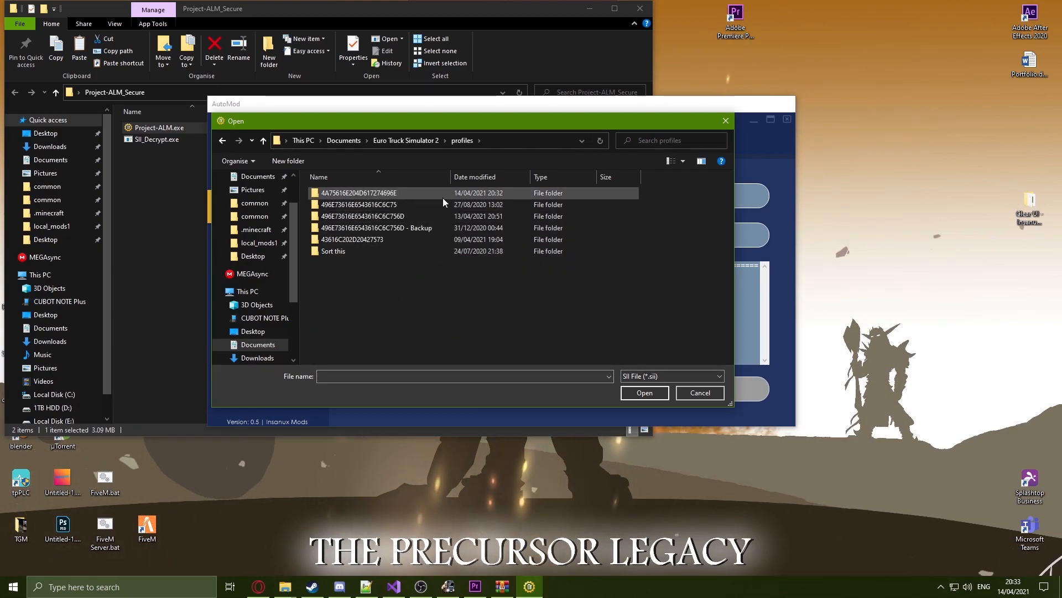
double_click(360, 192)
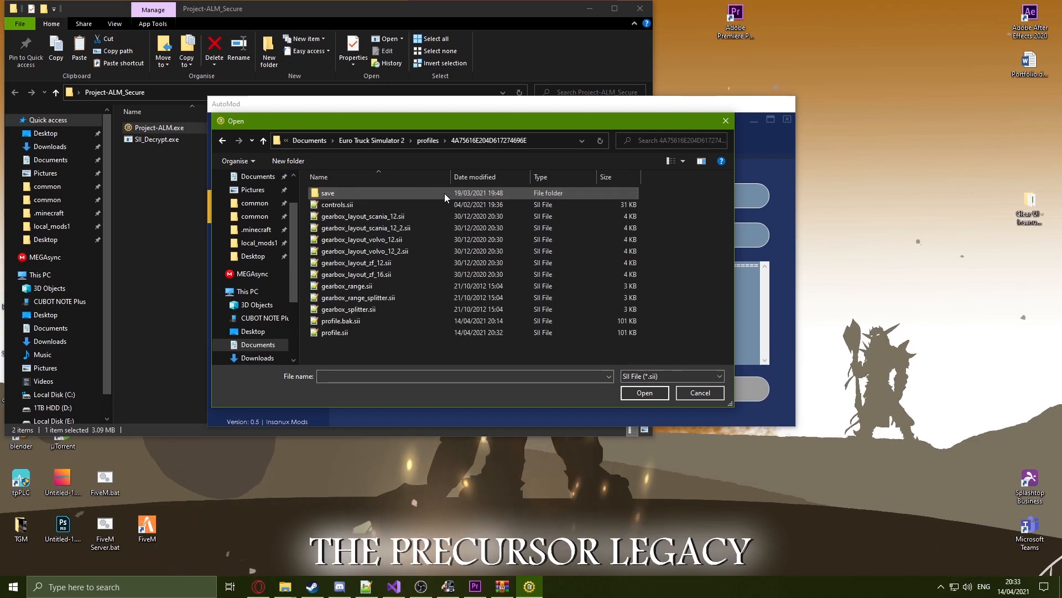
double_click(328, 193)
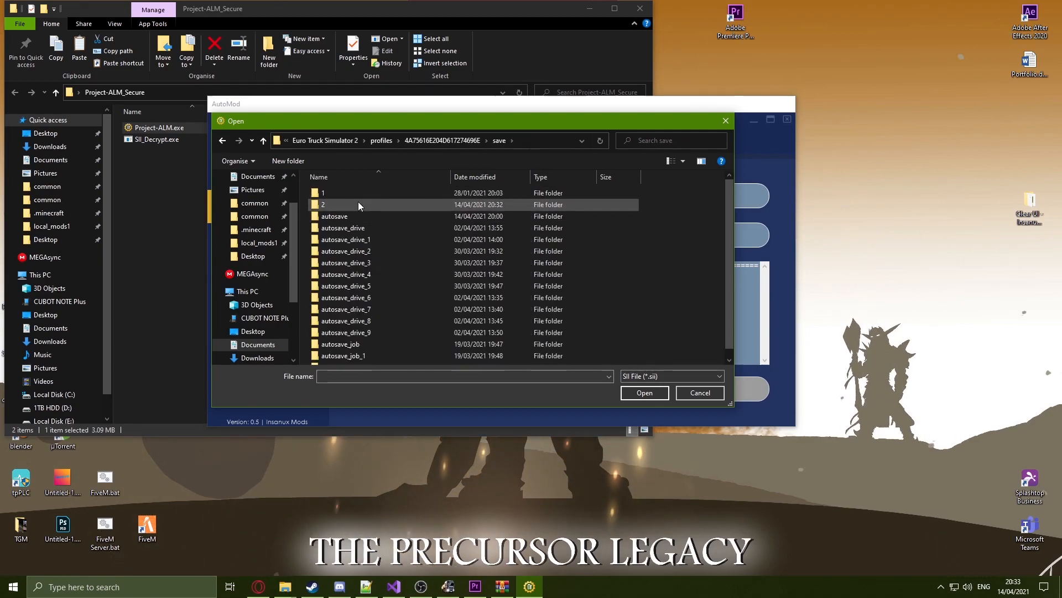
double_click(324, 204)
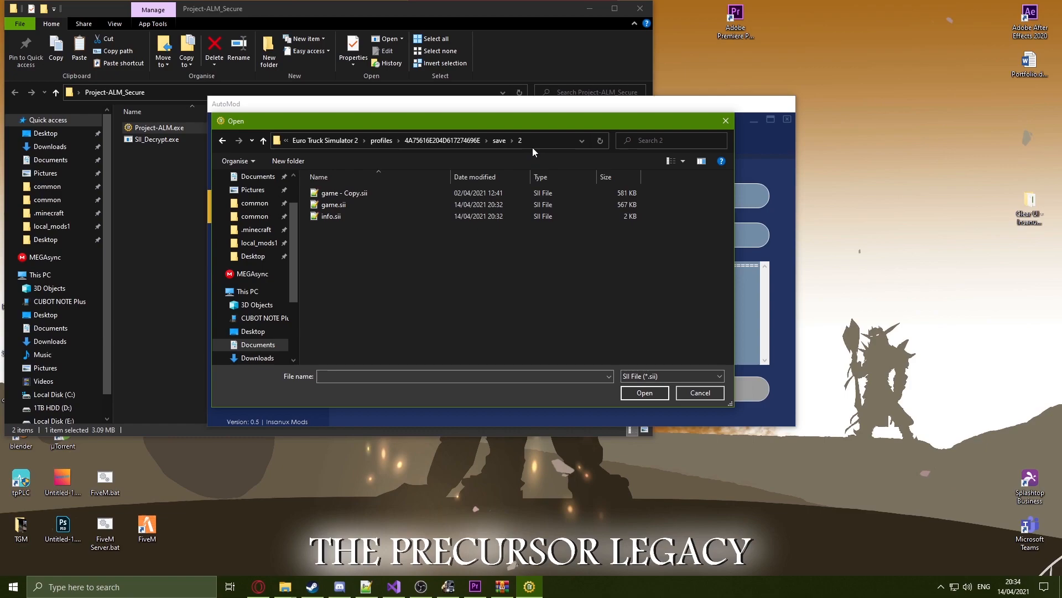
click(333, 205)
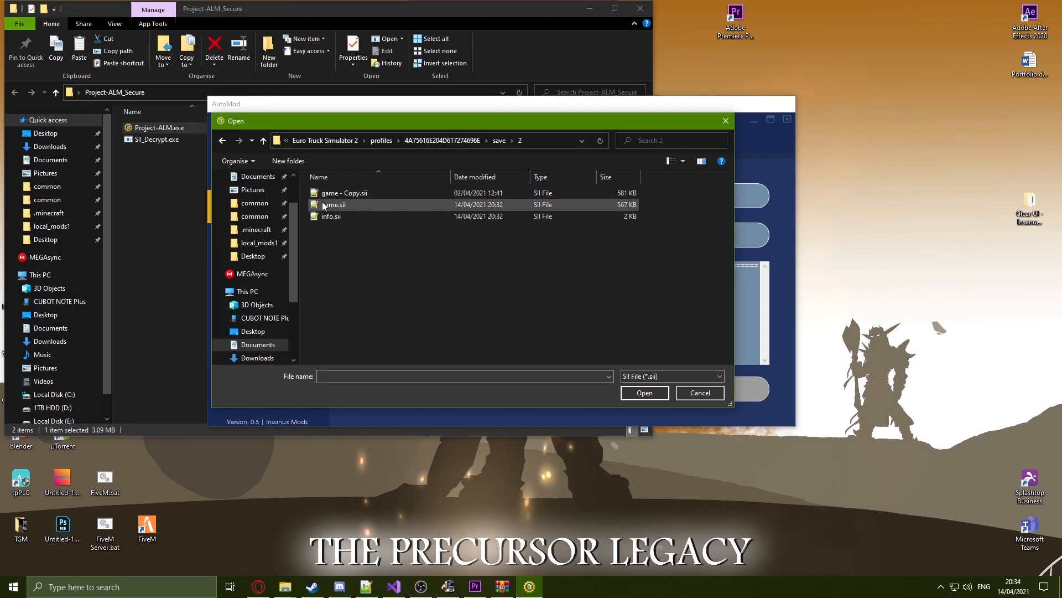
click(643, 392)
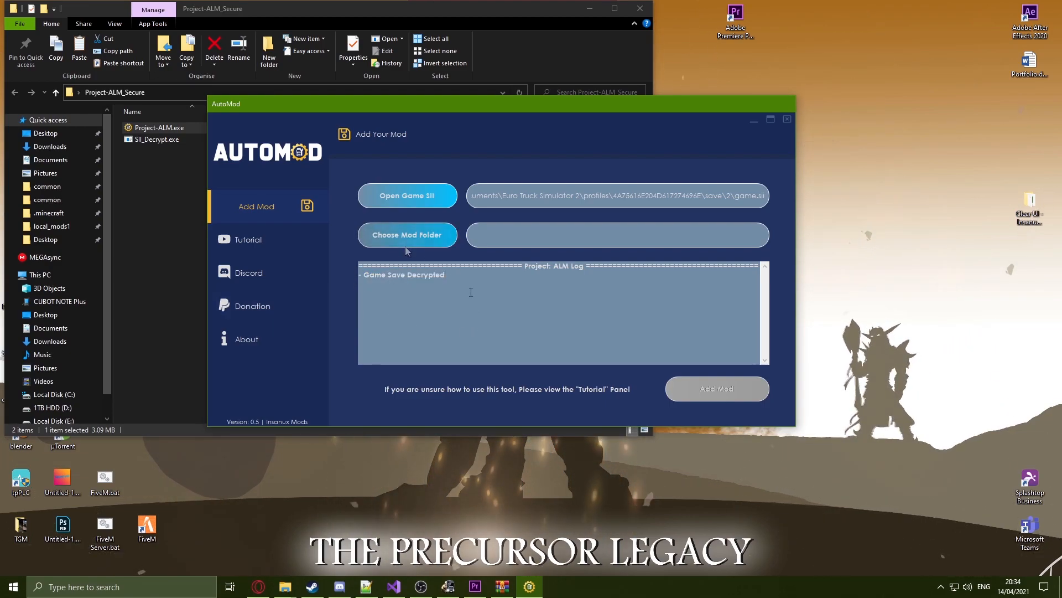
Choose the Downloads\NeonUK folder, add the mod to the save, and dismiss the Success popup
click(407, 235)
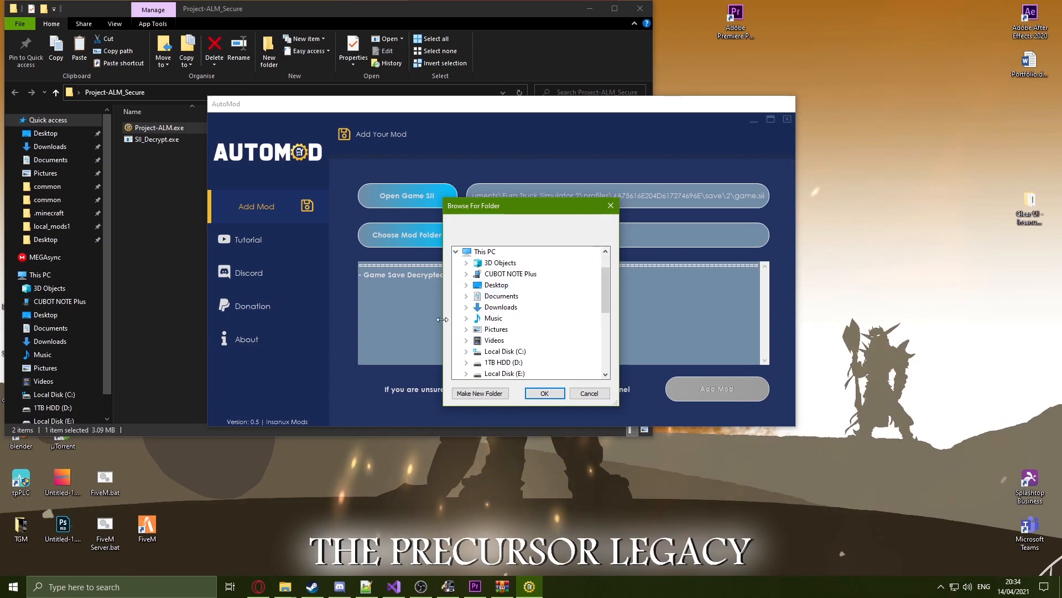
click(465, 307)
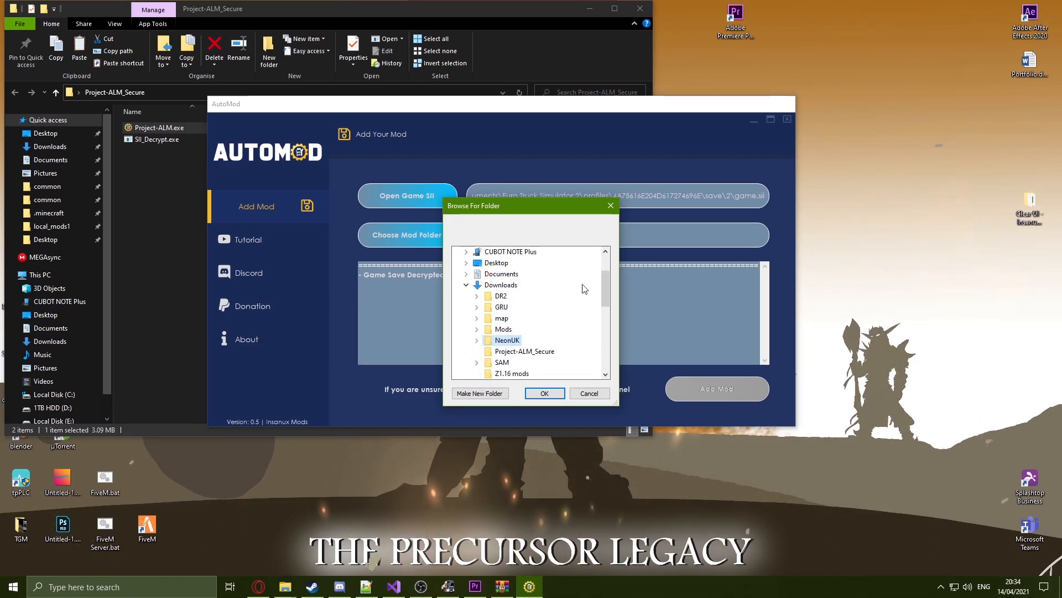
click(476, 339)
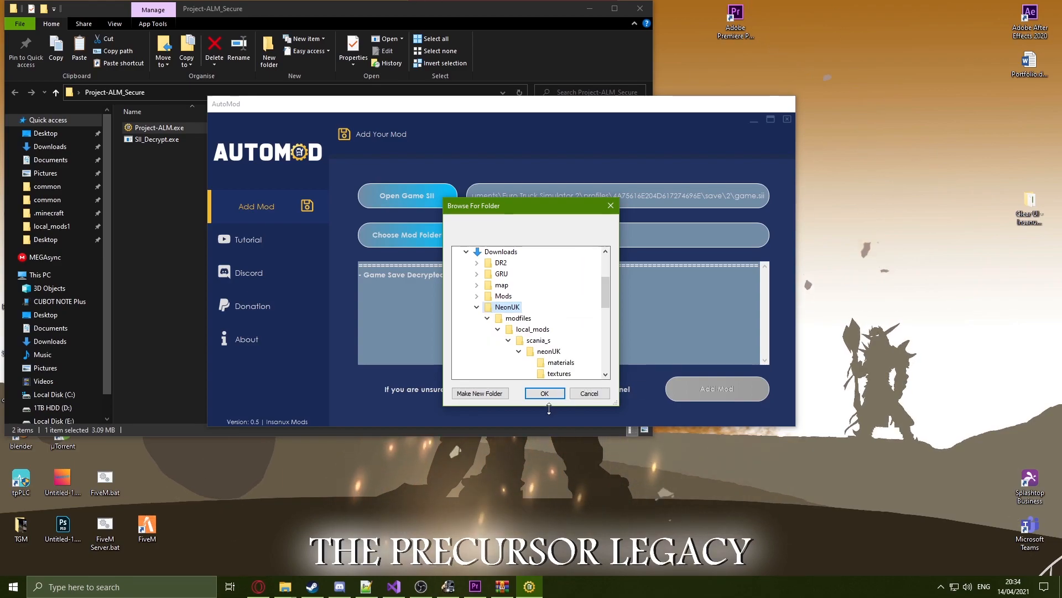
click(544, 393)
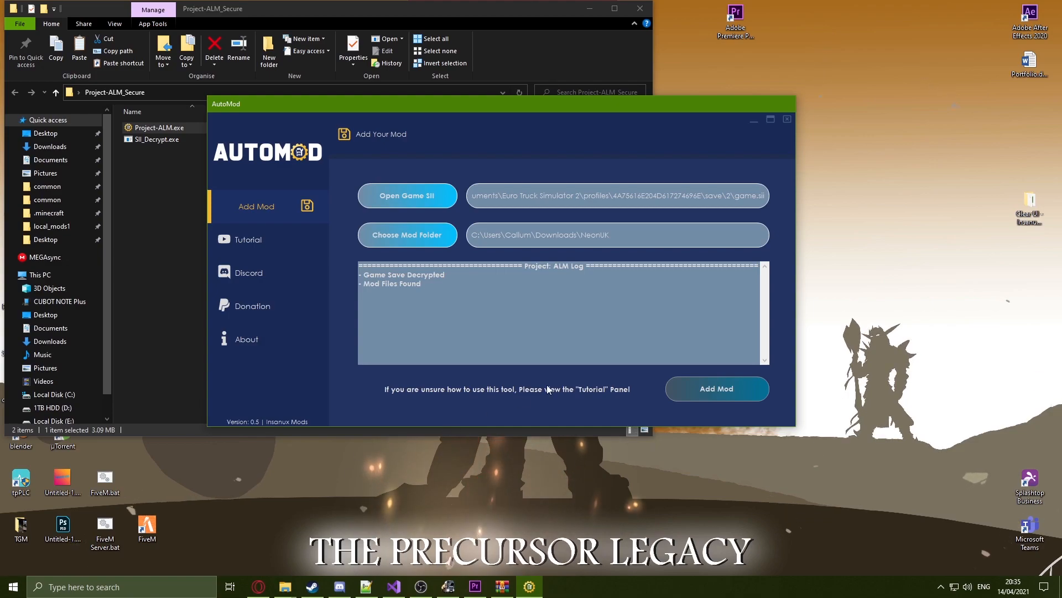
click(716, 389)
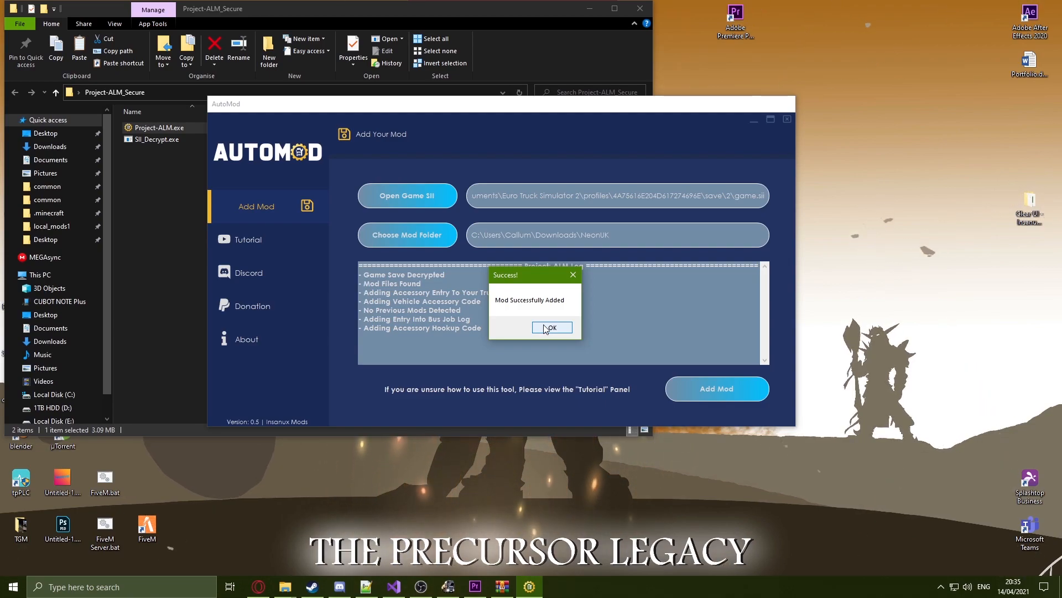
click(552, 328)
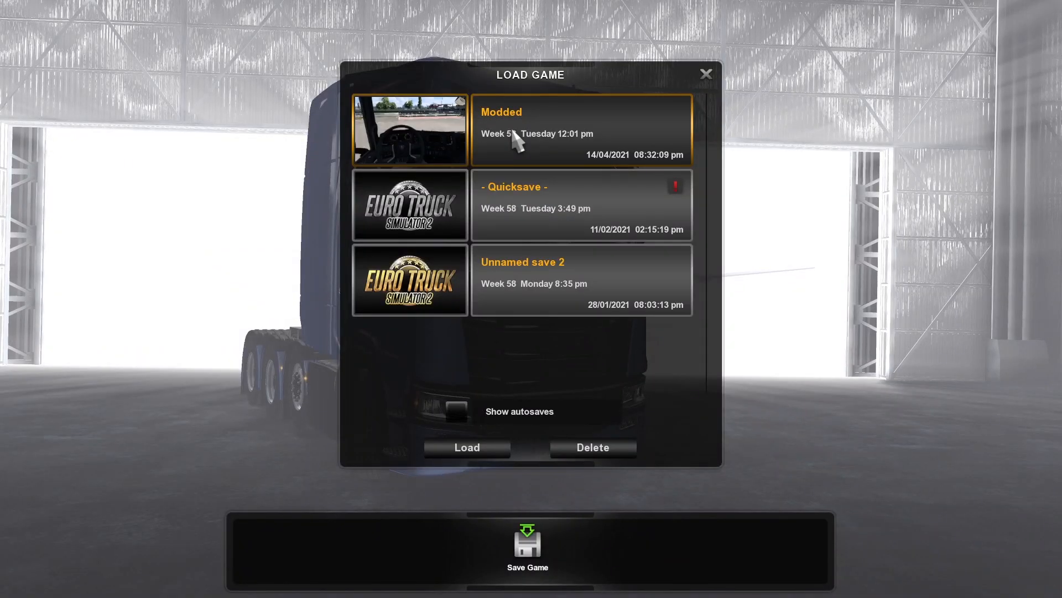
Load the Modded save to view the neon-lit Scania cab interior
click(465, 447)
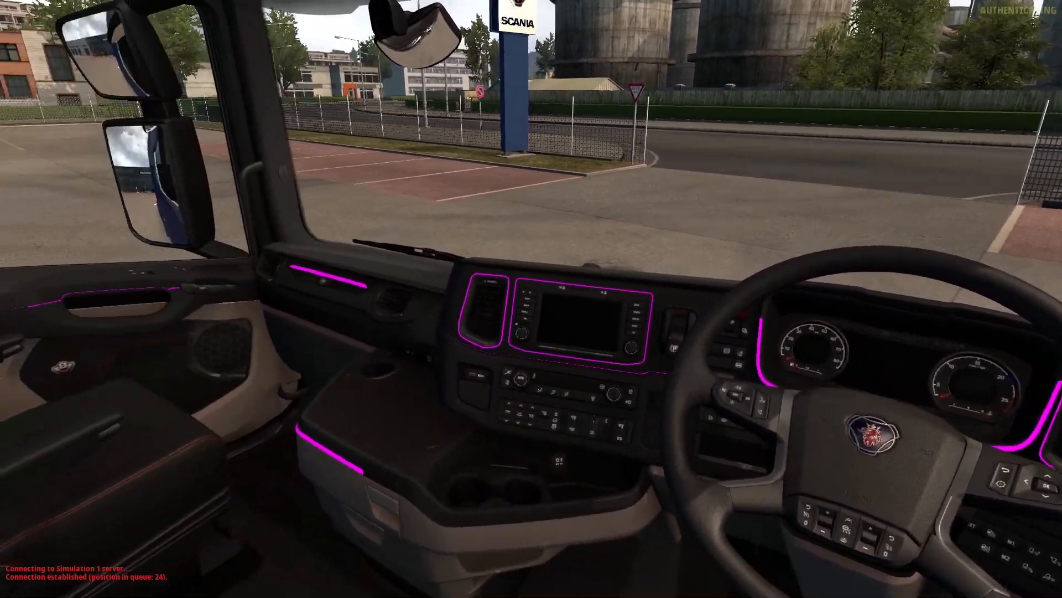
mouse_move(531, 299)
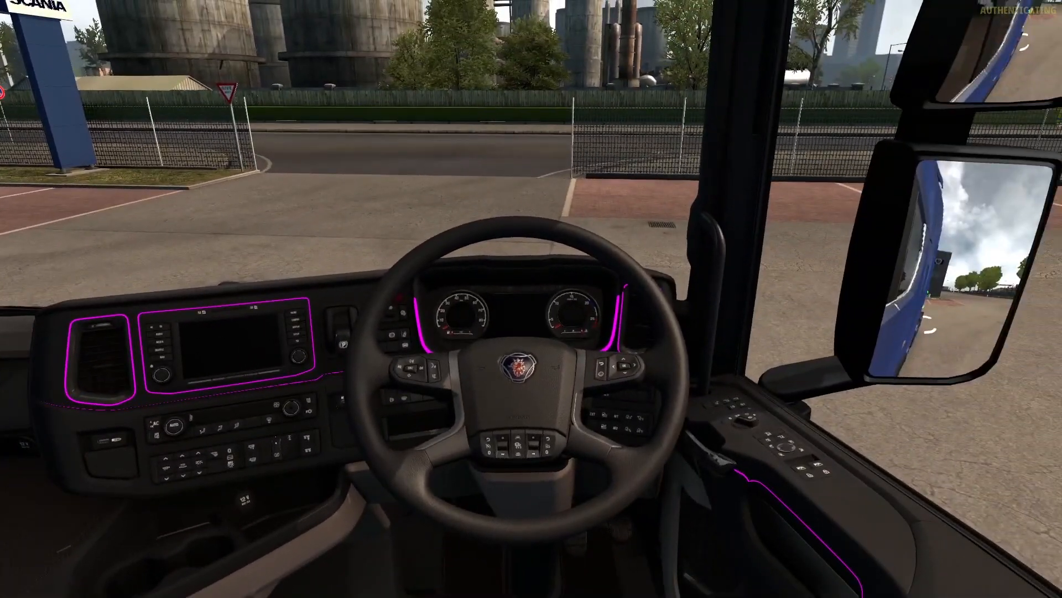